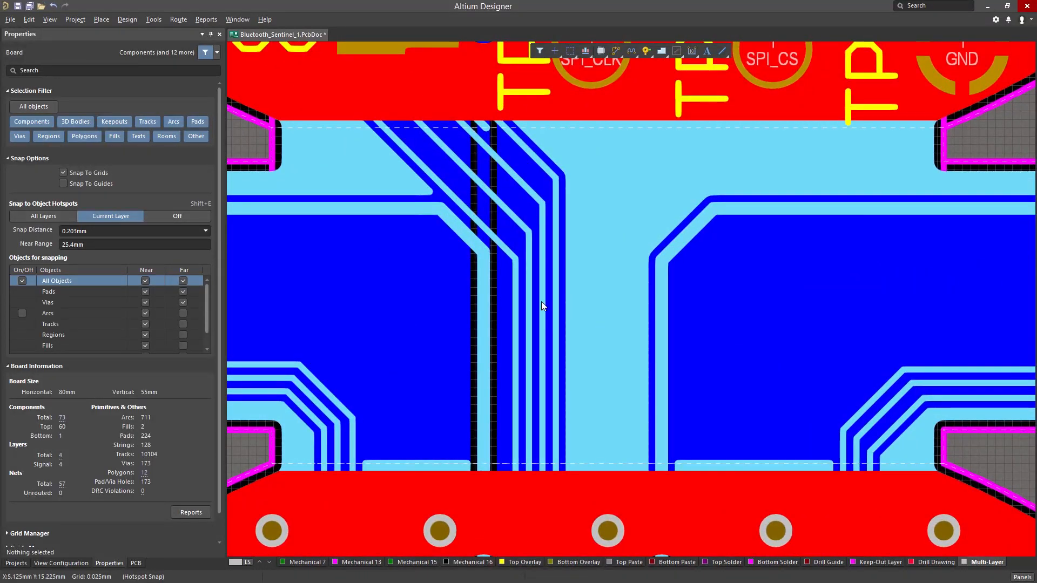
Switch the Bluetooth_Sentinel PCB to Board Planning Mode to show the flex region
{"action": "left_click", "coordinate": [50, 18]}
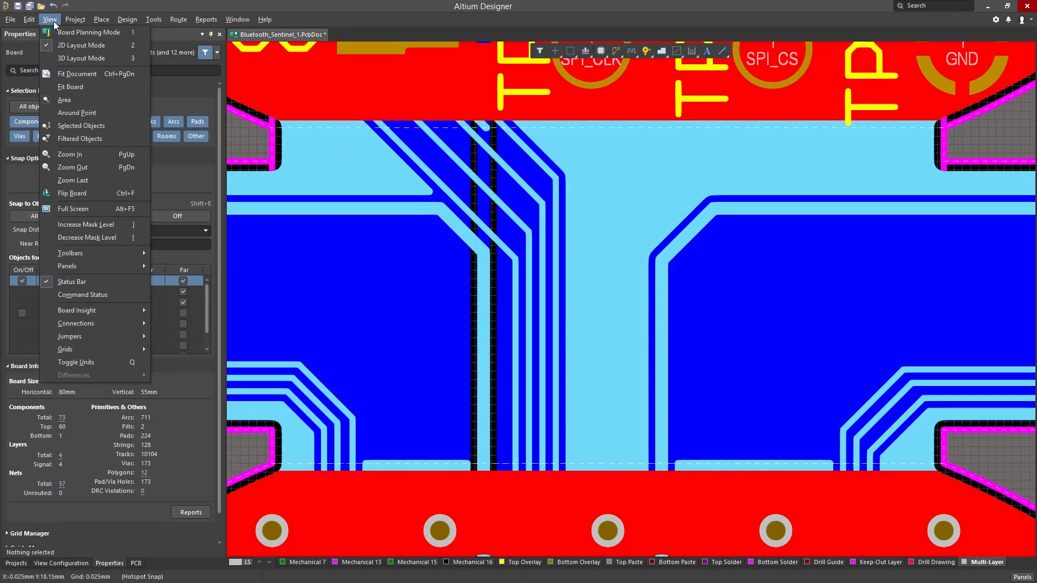
{"action": "left_click", "coordinate": [89, 32]}
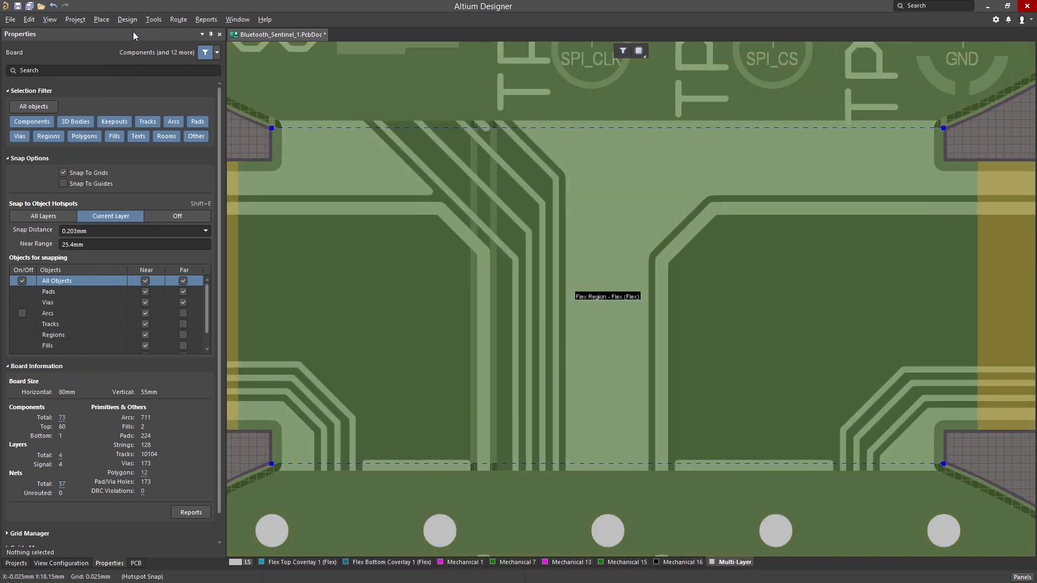
Start Define Bending Line and draw a -90° bend along the flex region's top edge
{"action": "left_click", "coordinate": [127, 19]}
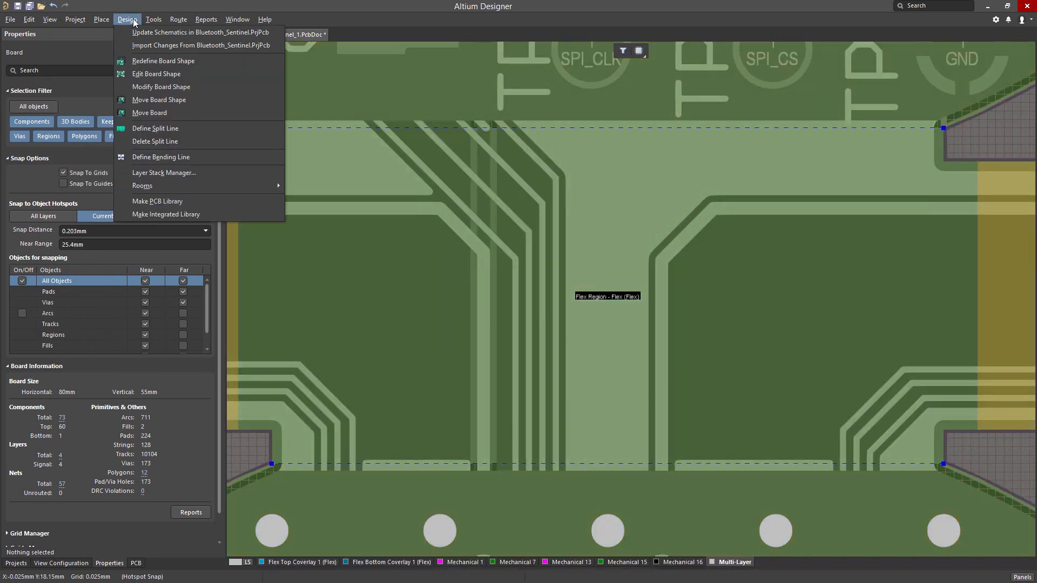
{"action": "left_click", "coordinate": [160, 157]}
{"action": "type", "text": "-90"}
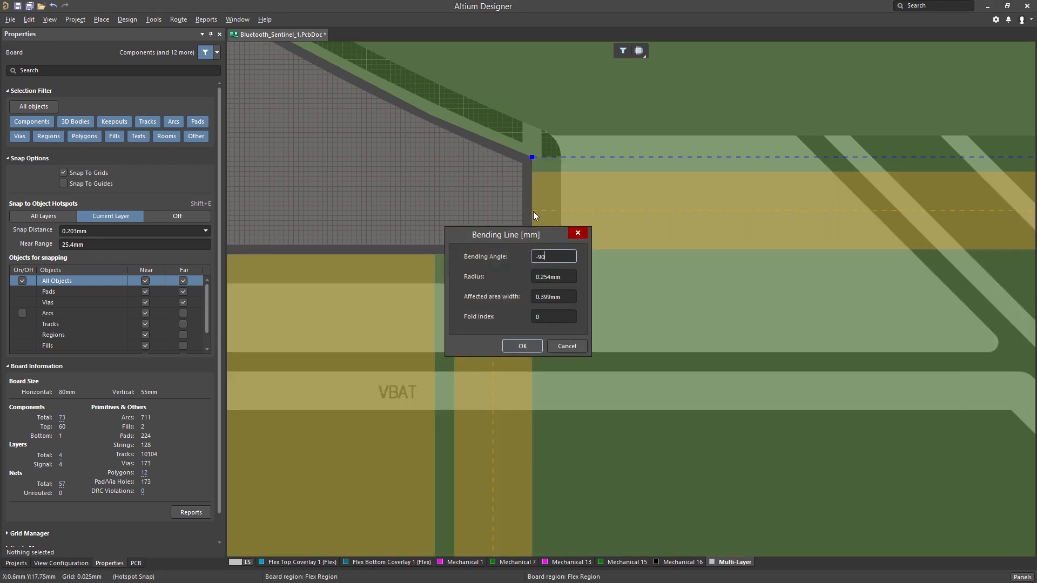
Confirm the first bending line, then draw and confirm a -90° line on the bottom edge
{"action": "left_click", "coordinate": [521, 346]}
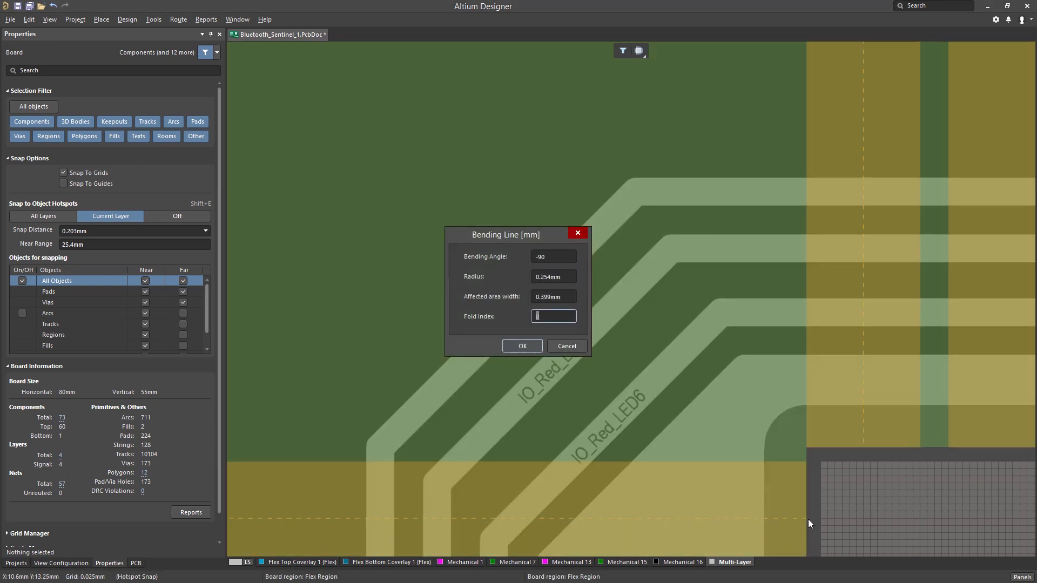
{"action": "left_click", "coordinate": [521, 346]}
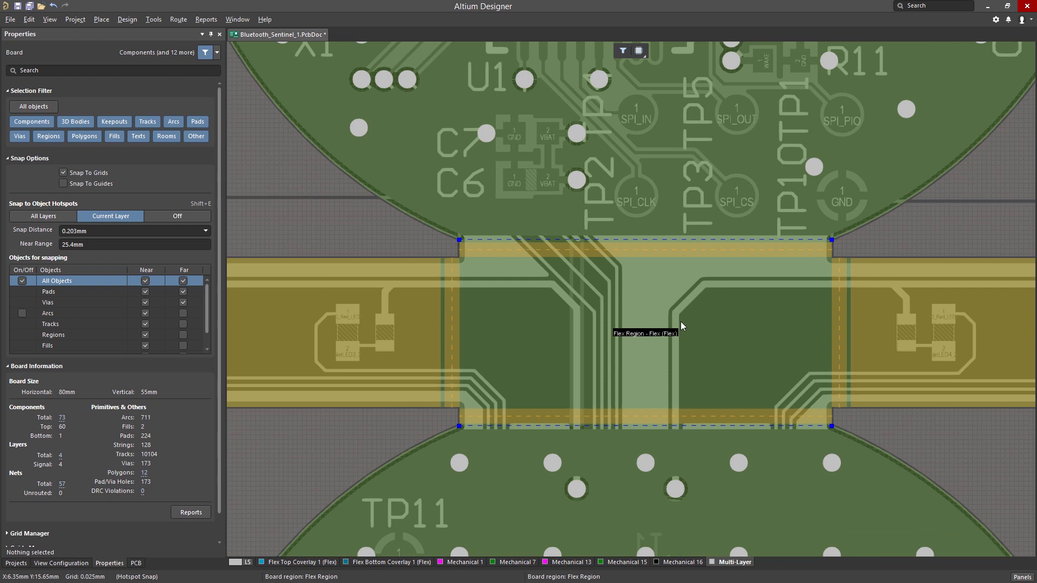
{"action": "mouse_move", "coordinate": [664, 307]}
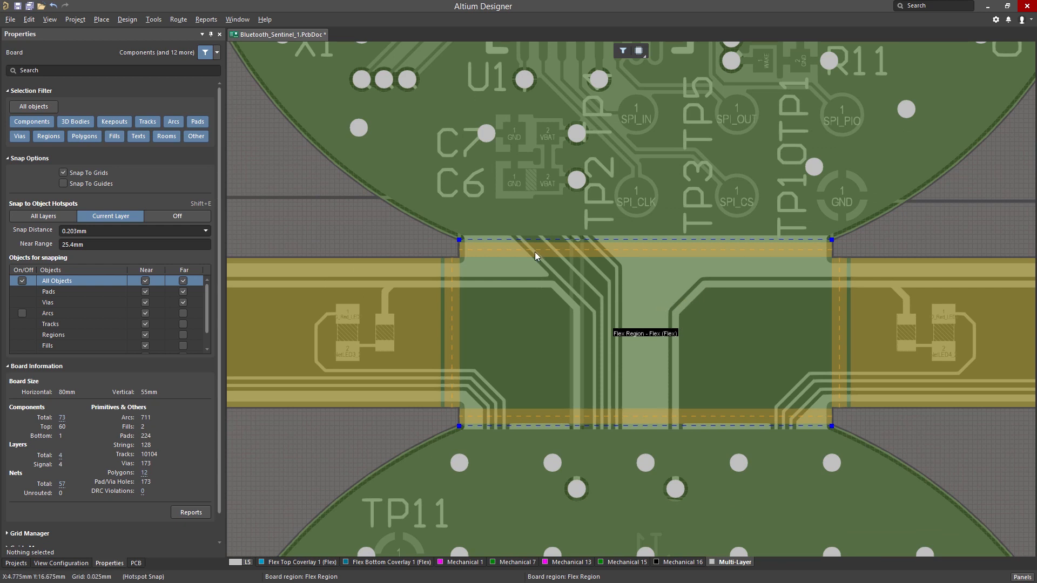
Switch to 3D Layout Mode to view the blue flex strip between rigid sections
{"action": "left_click", "coordinate": [50, 20]}
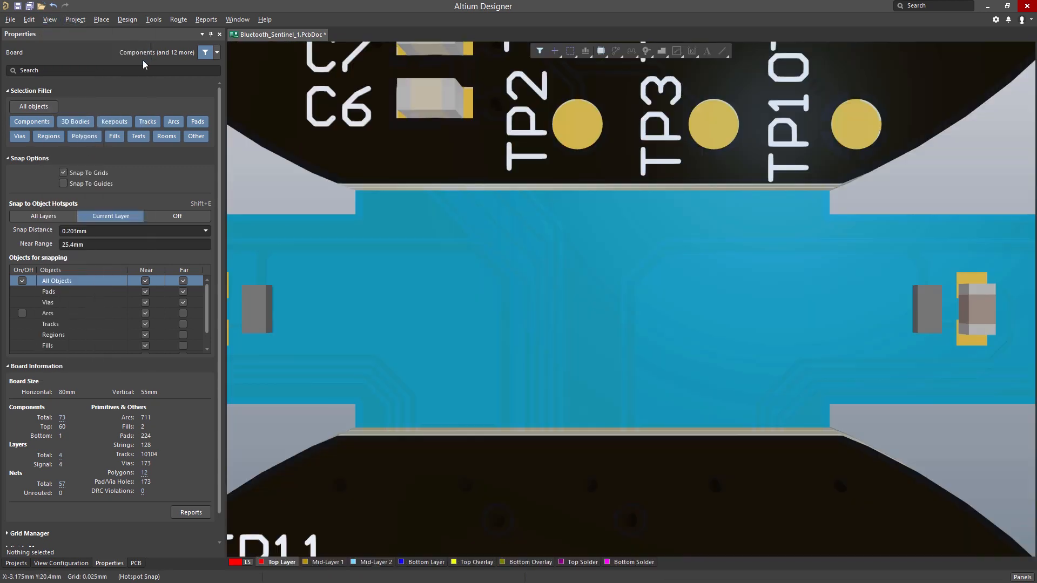
{"action": "left_click", "coordinate": [1022, 577]}
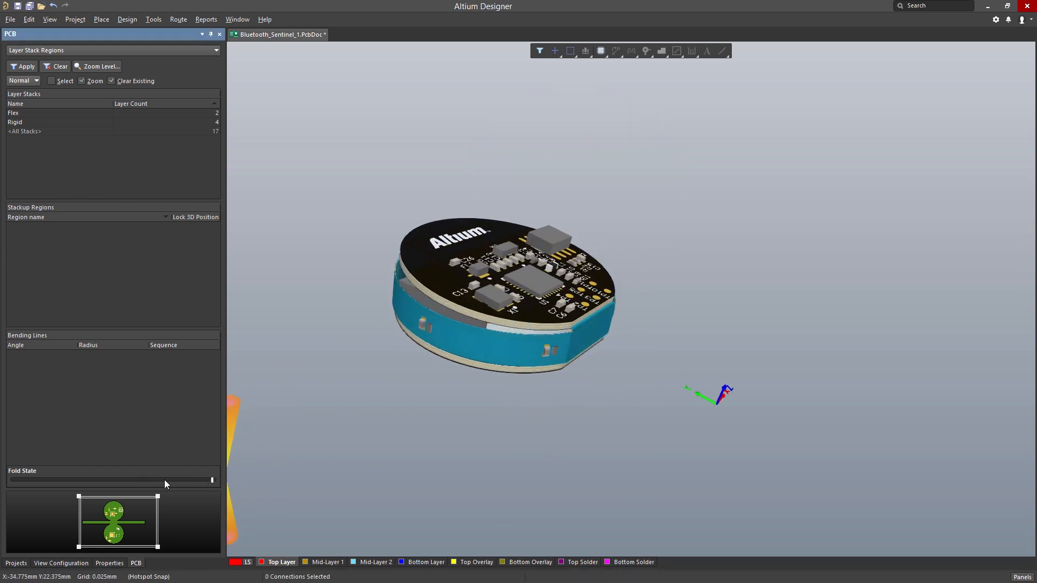
Drag the Fold State slider fully to unfolded so the board lies flat
{"action": "left_click_drag", "start_coordinate": [212, 479], "coordinate": [9, 479]}
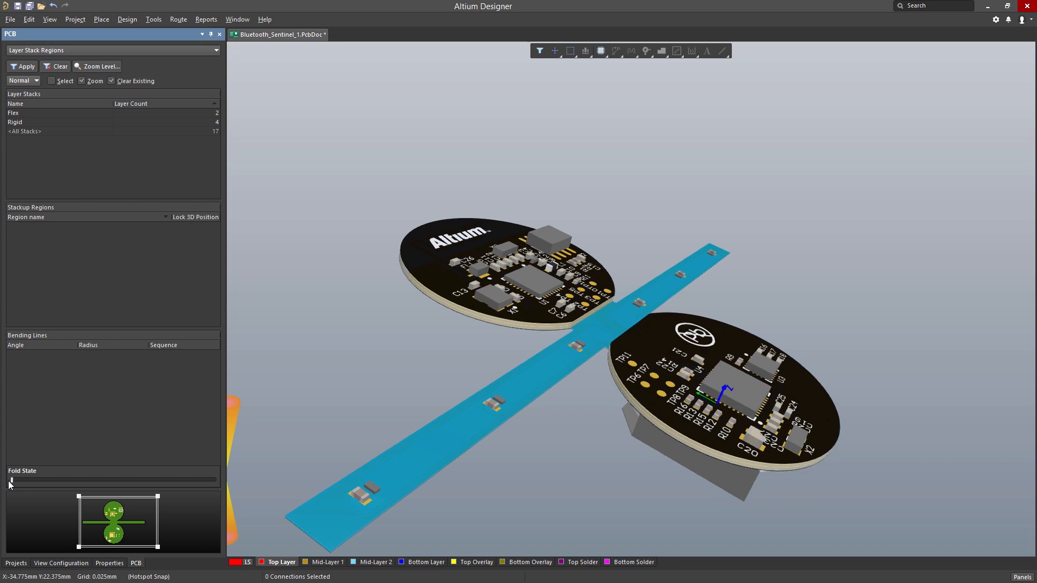